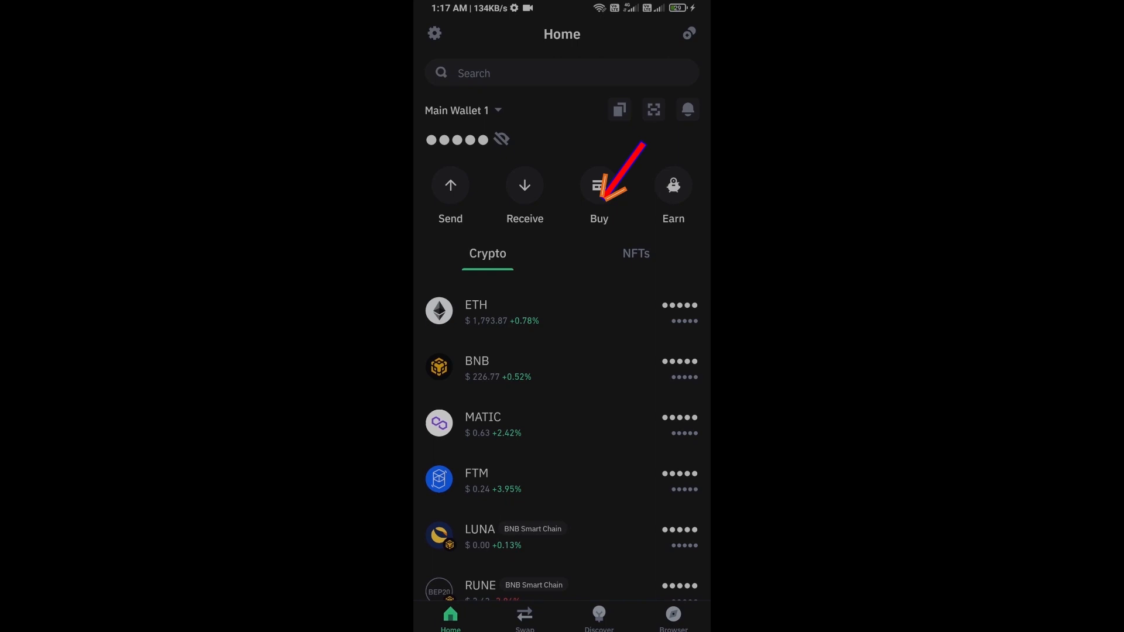
# Try buying ETH, find the purchase unavailable, view the ETH deposit address, and return home
pyautogui.click(598, 191)
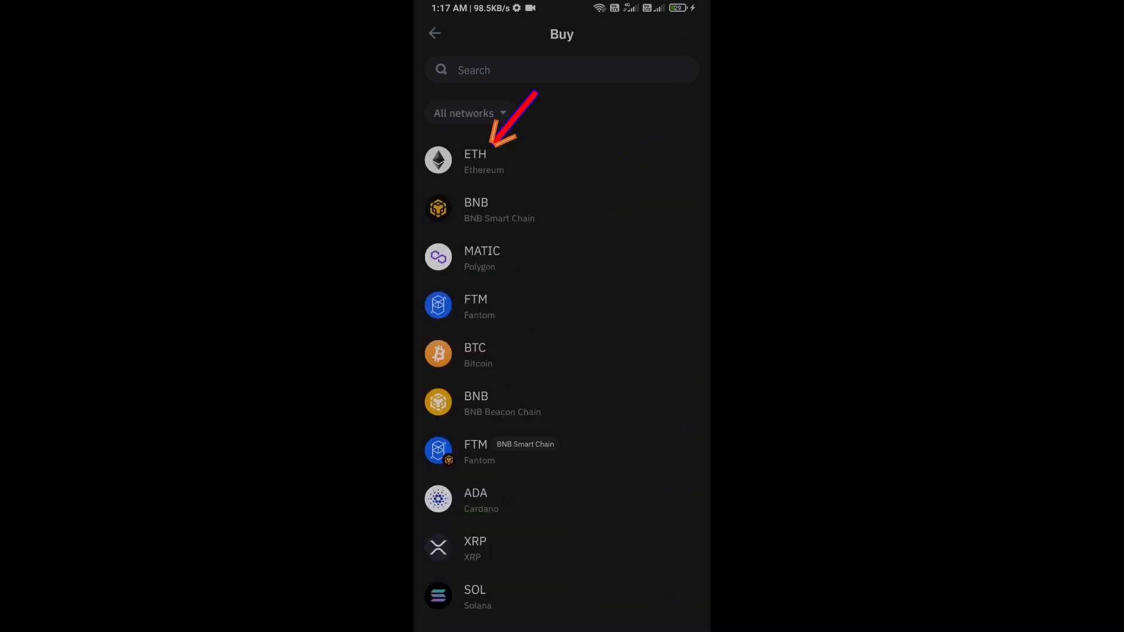
pyautogui.click(476, 162)
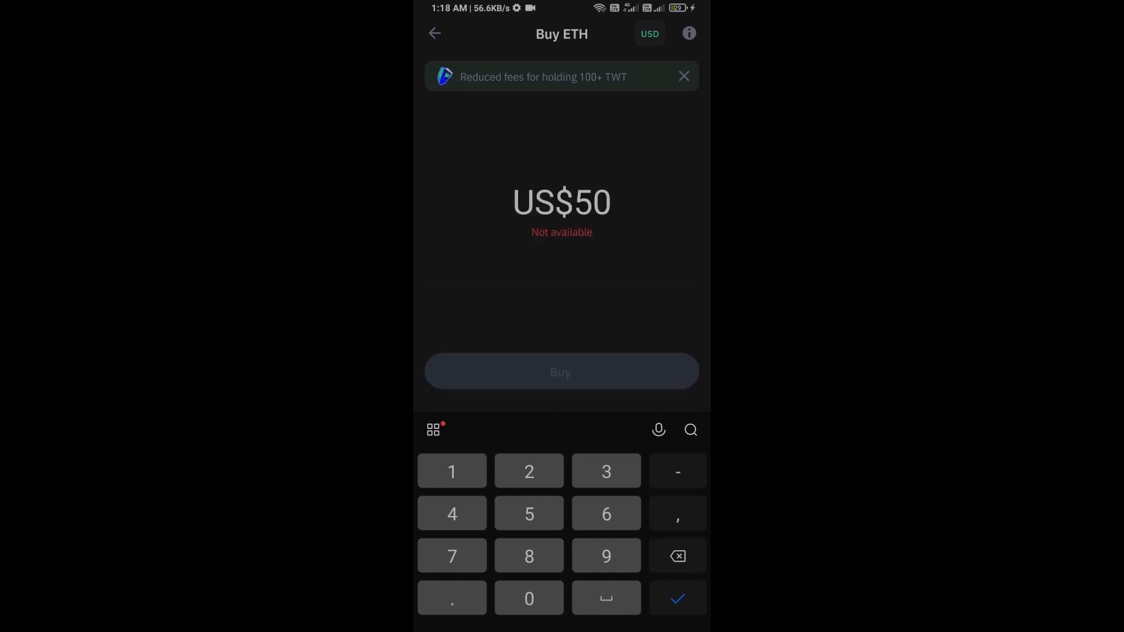
pyautogui.click(561, 34)
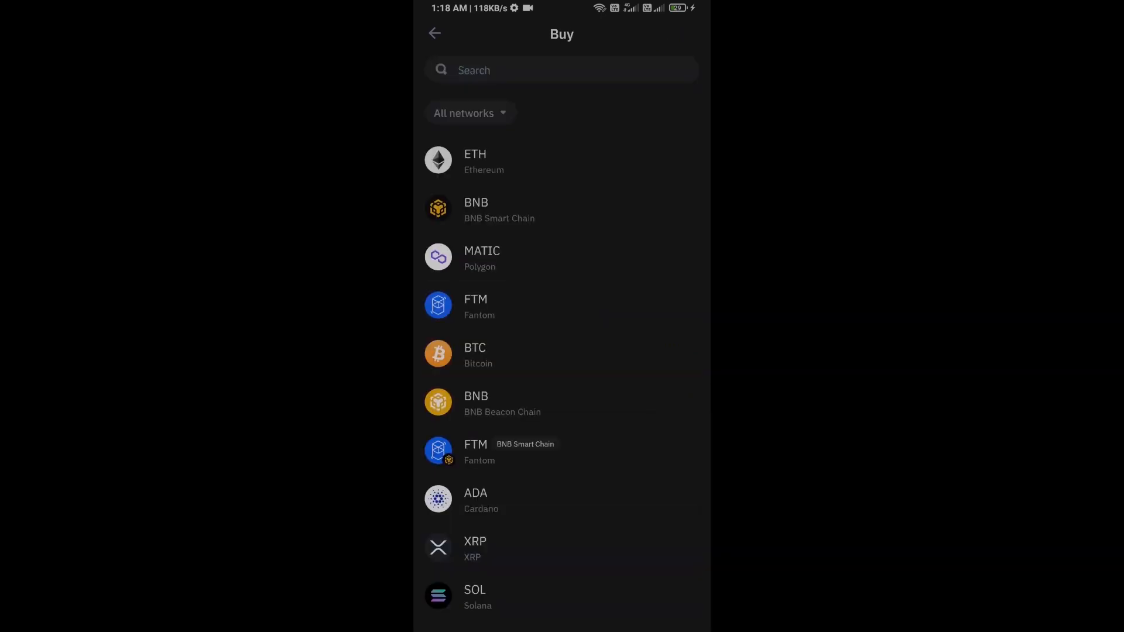
pyautogui.click(434, 33)
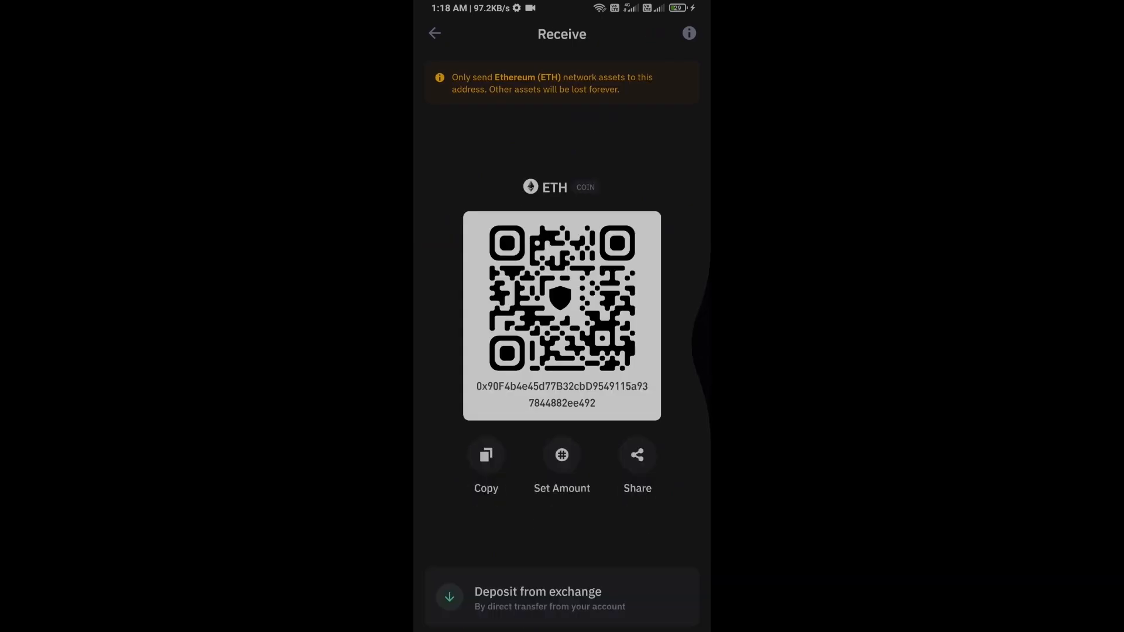
pyautogui.click(434, 33)
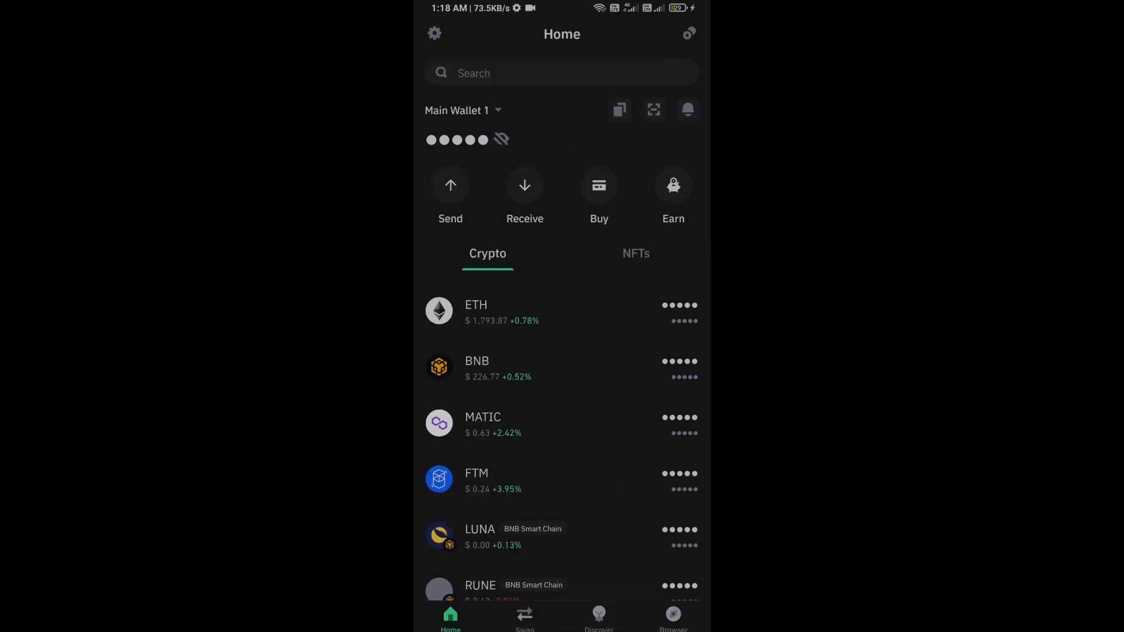
# Launch Uniswap Exchange from the Popular list in the dApp browser
pyautogui.click(672, 616)
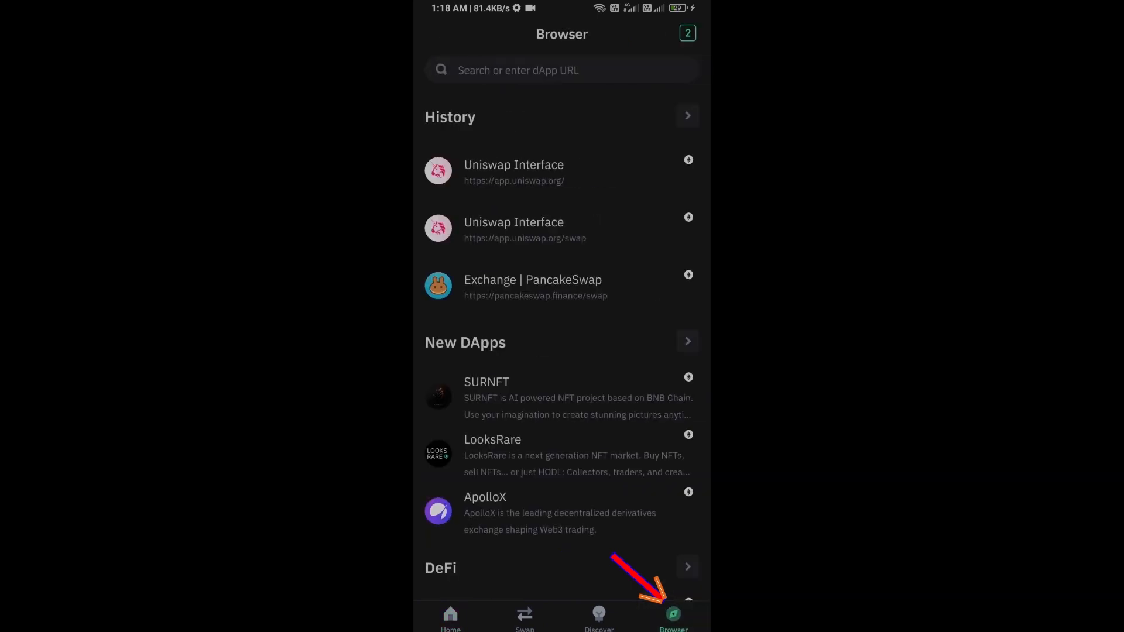
pyautogui.scroll(-3)
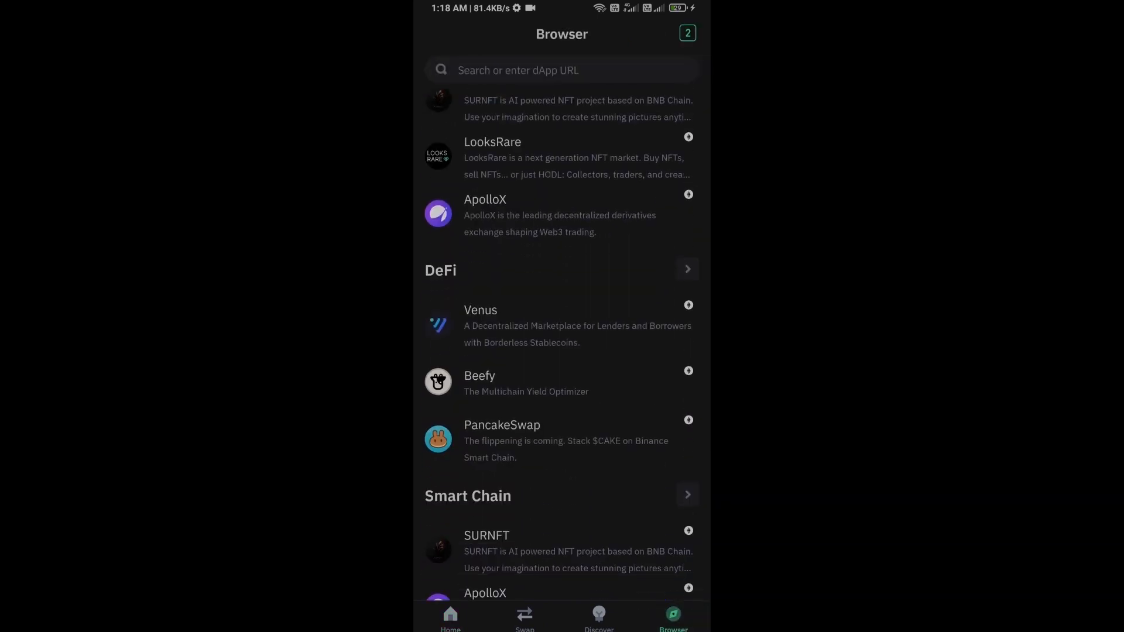
pyautogui.scroll(-3)
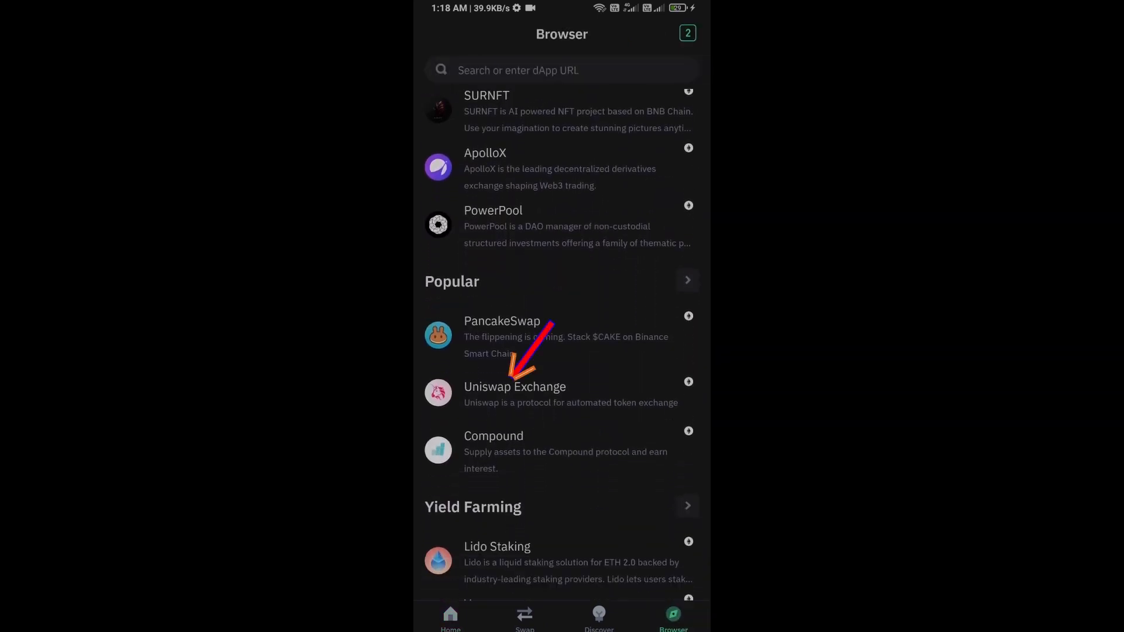
pyautogui.click(514, 386)
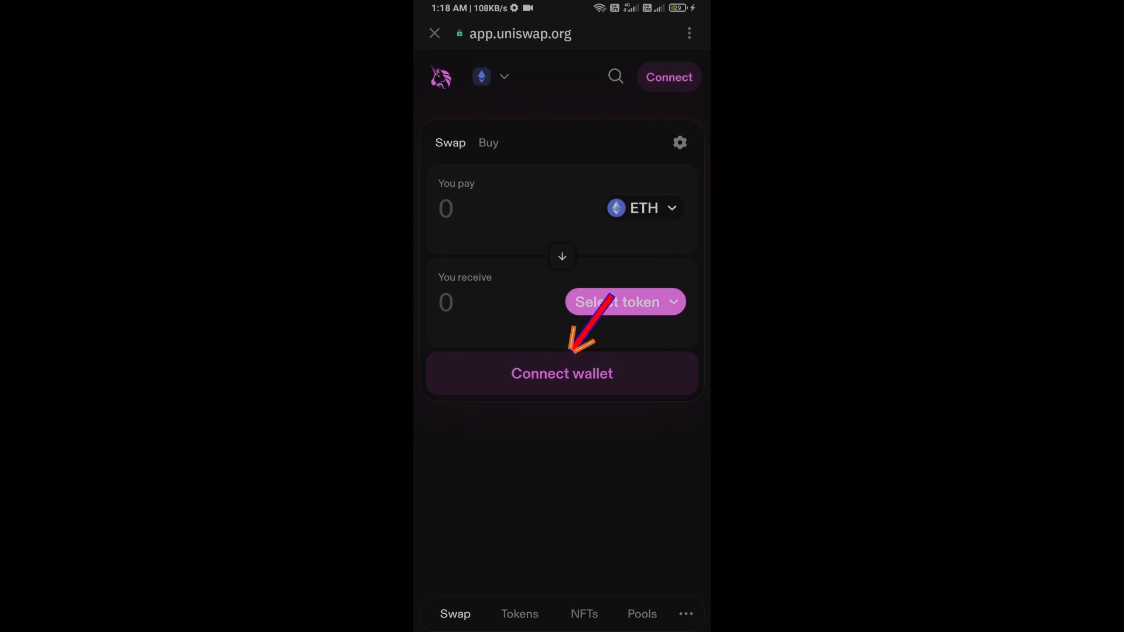
# Connect Trust Wallet to Uniswap and approve the Connect DApp request
pyautogui.click(561, 372)
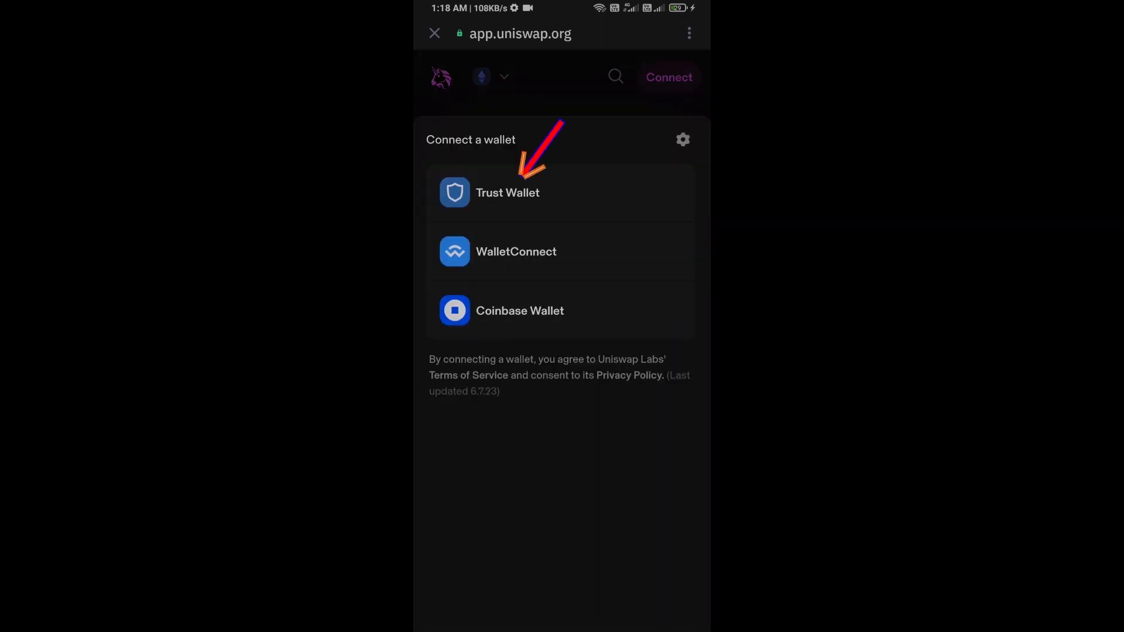
pyautogui.click(508, 192)
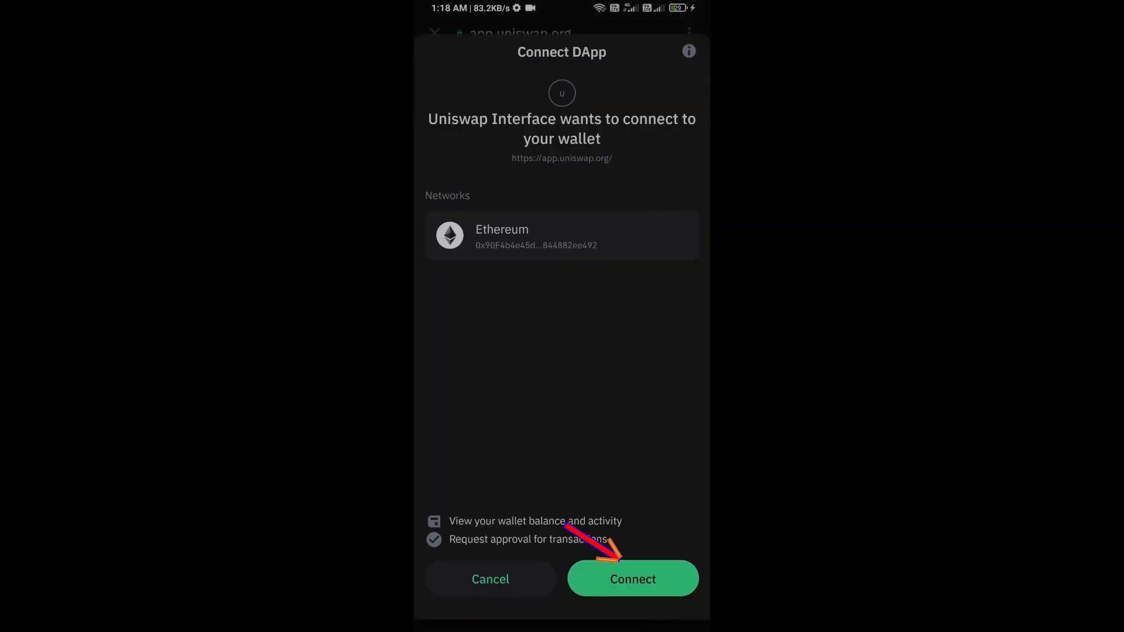
pyautogui.click(632, 578)
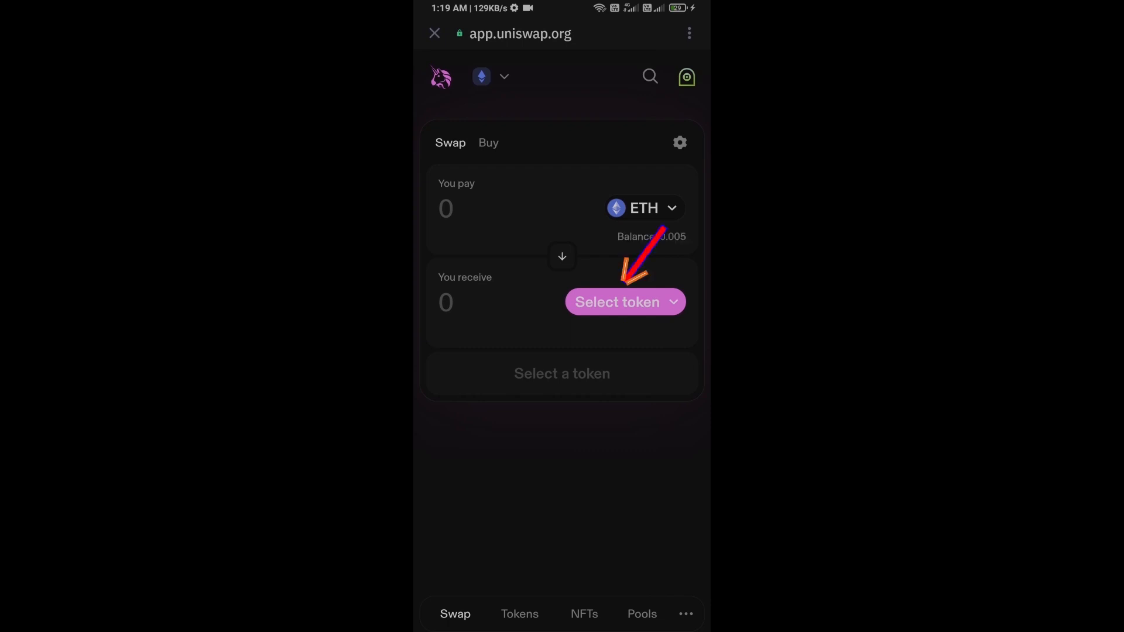
# Select NEX as the receive token via its contract address, accepting the unverified token warning
pyautogui.click(615, 301)
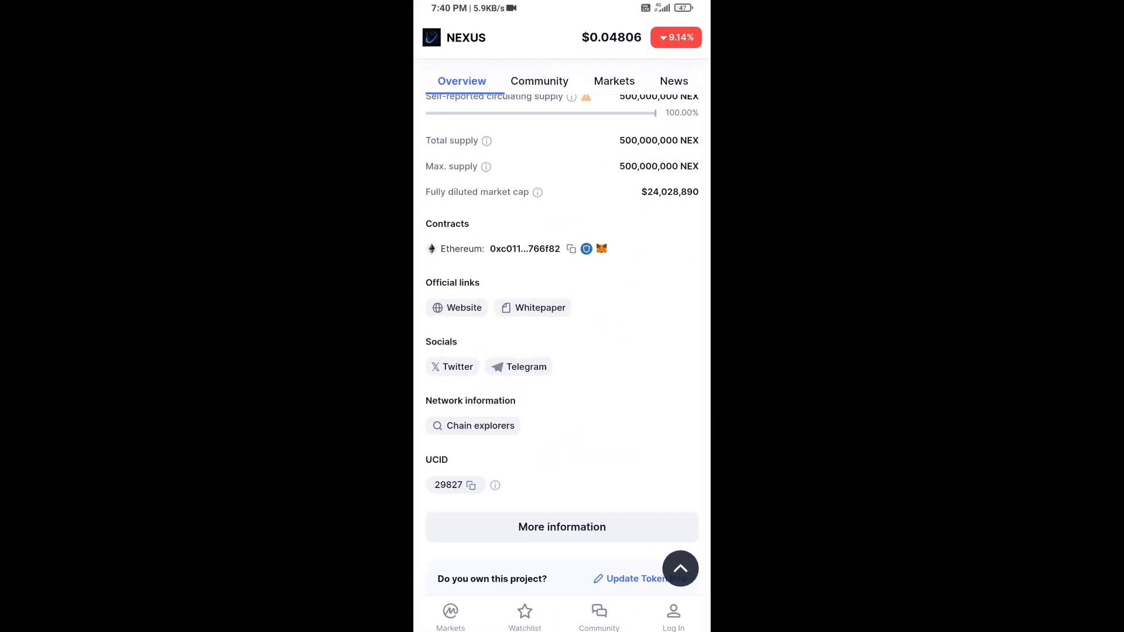
pyautogui.click(570, 249)
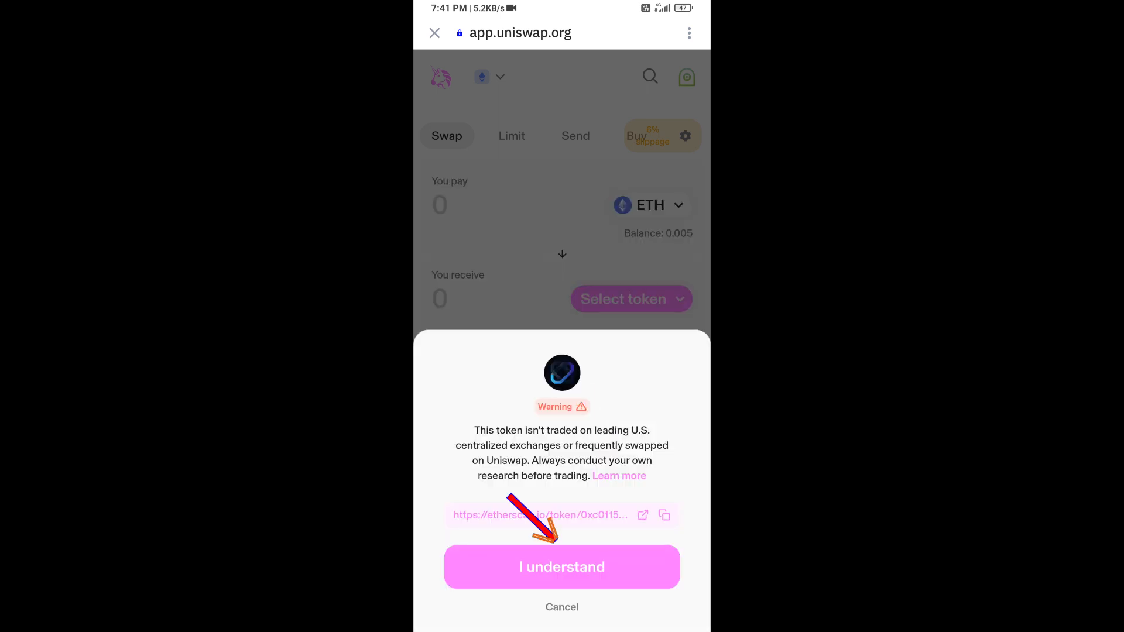
pyautogui.click(562, 567)
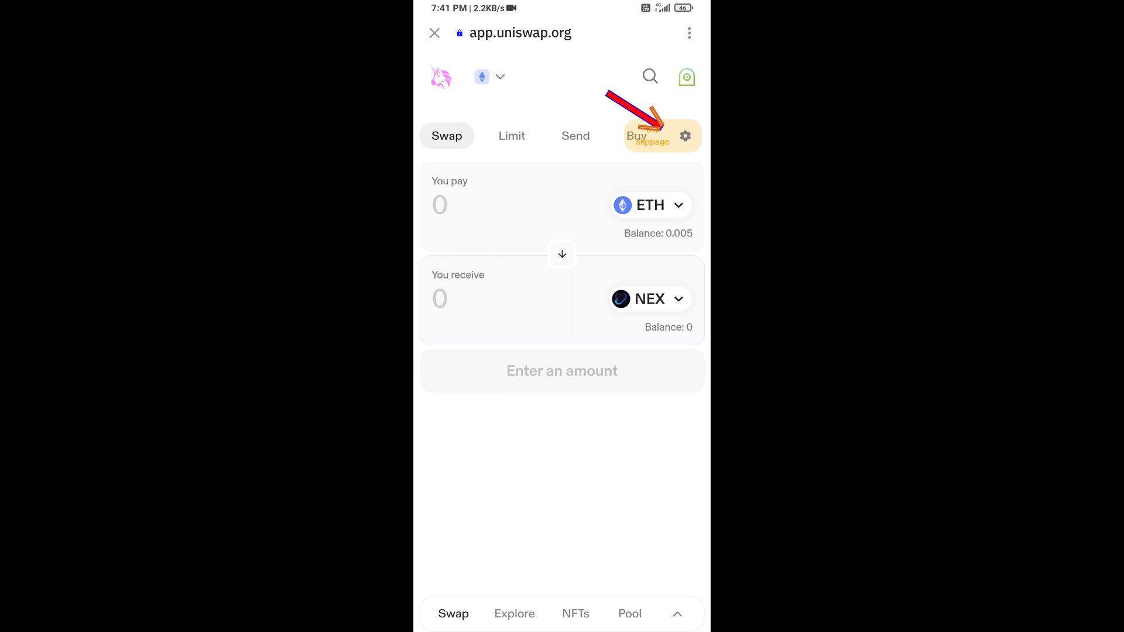
pyautogui.click(684, 135)
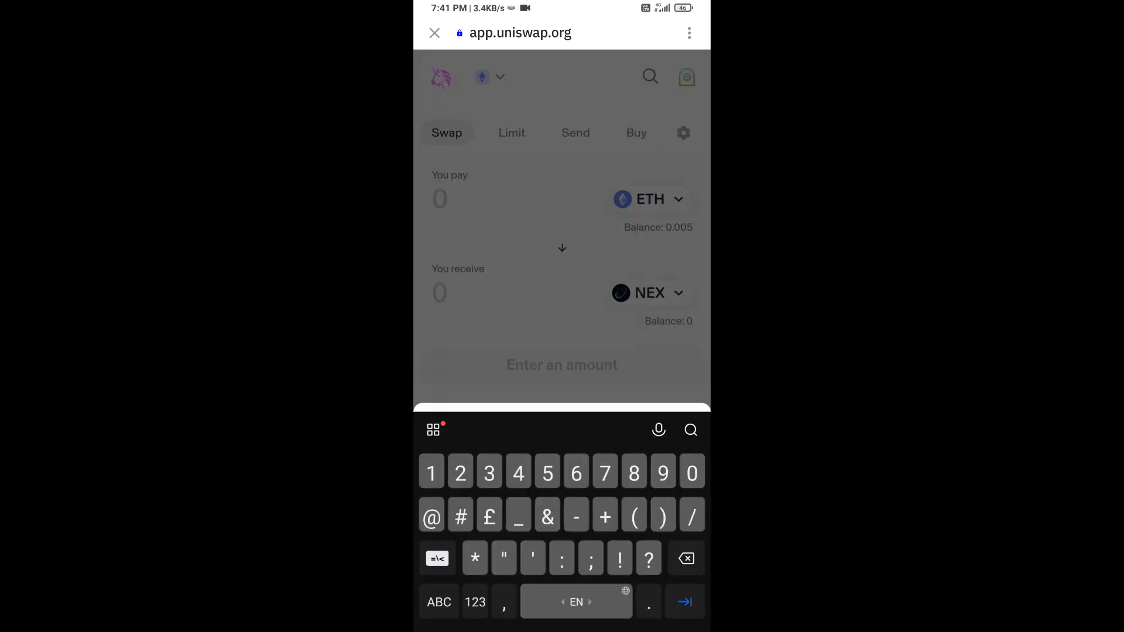
pyautogui.click(683, 133)
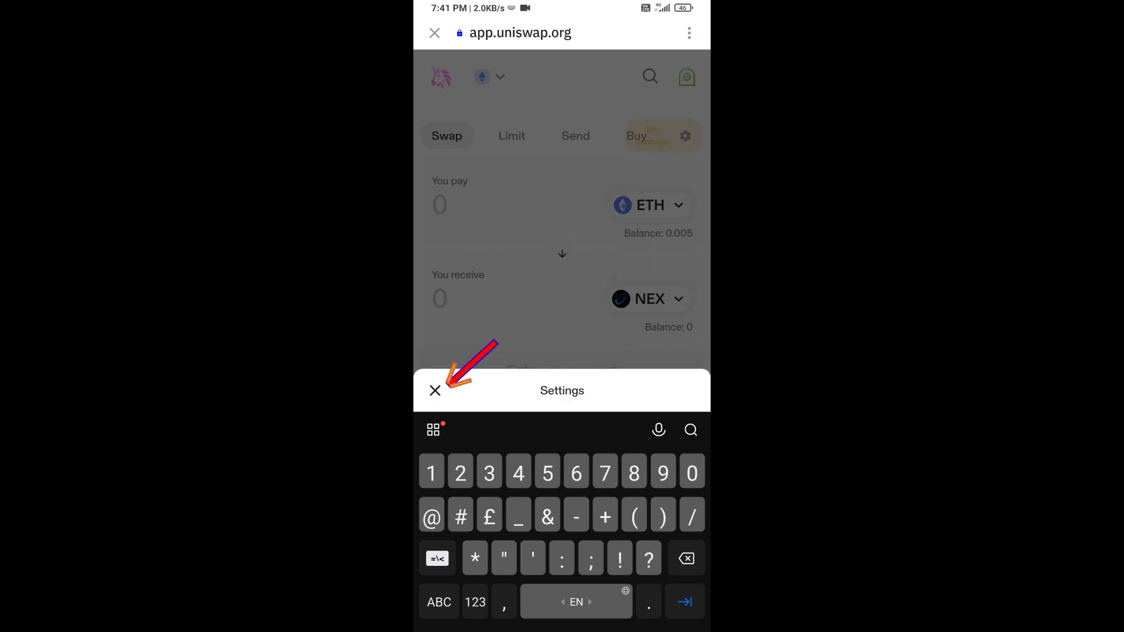
pyautogui.click(434, 391)
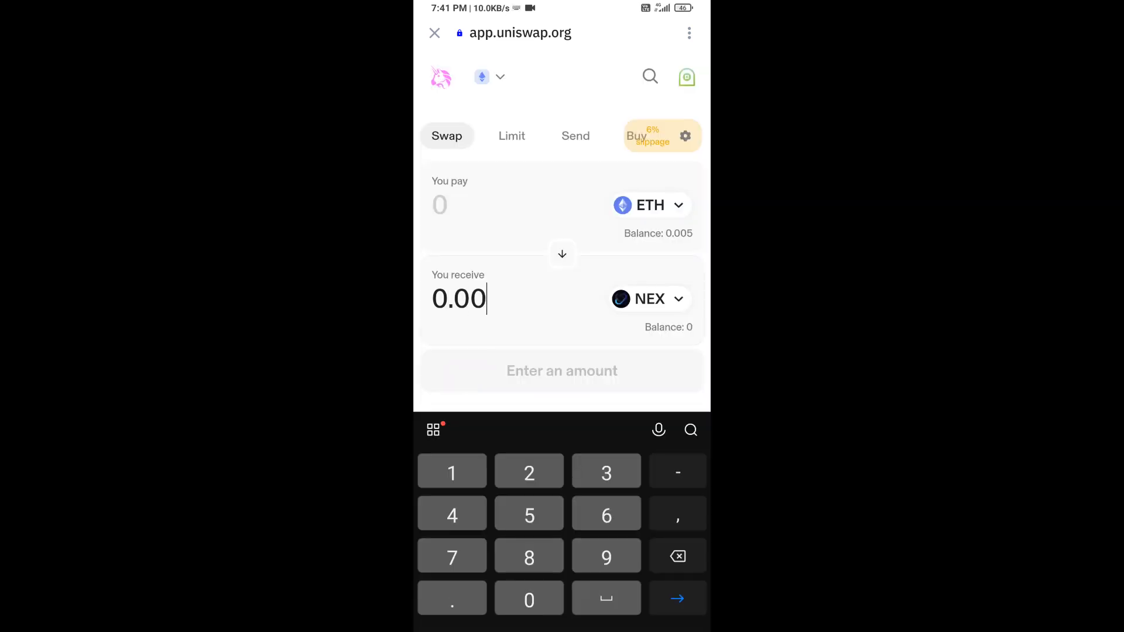
# Enter 0.005 NEX to receive, confirm the swap, and approve the smart contract call
pyautogui.write('5')
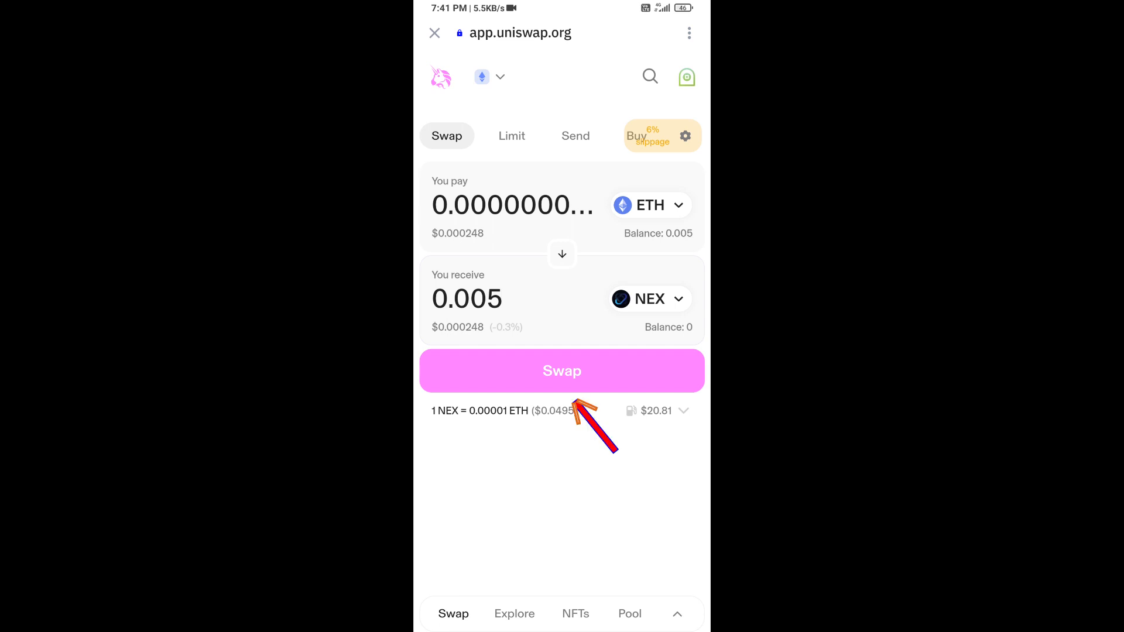
pyautogui.click(562, 371)
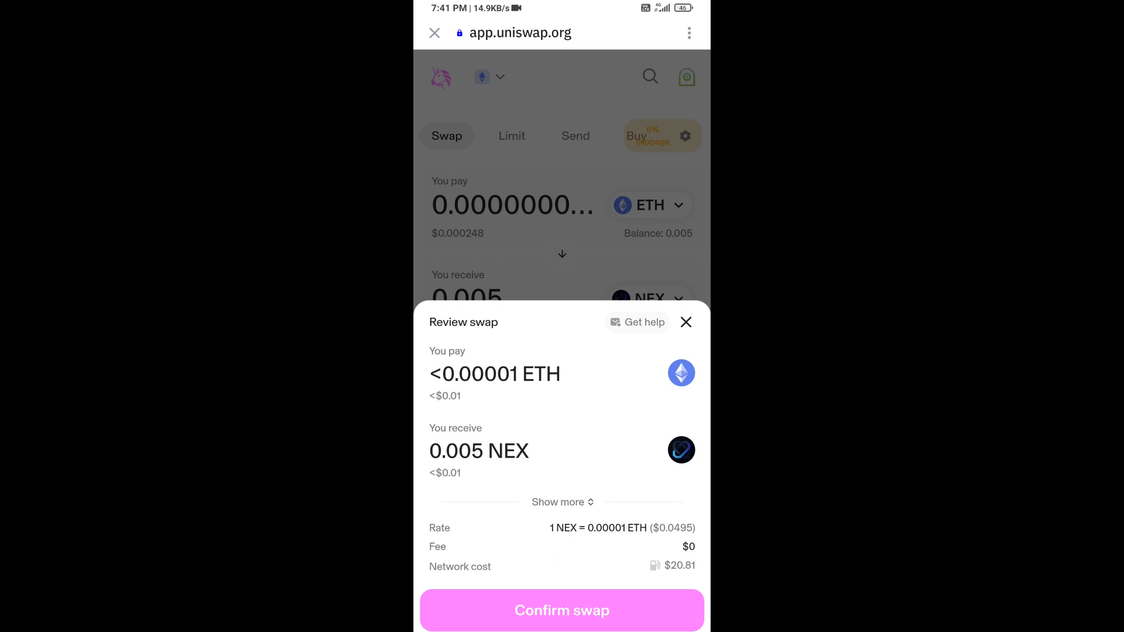
pyautogui.click(561, 610)
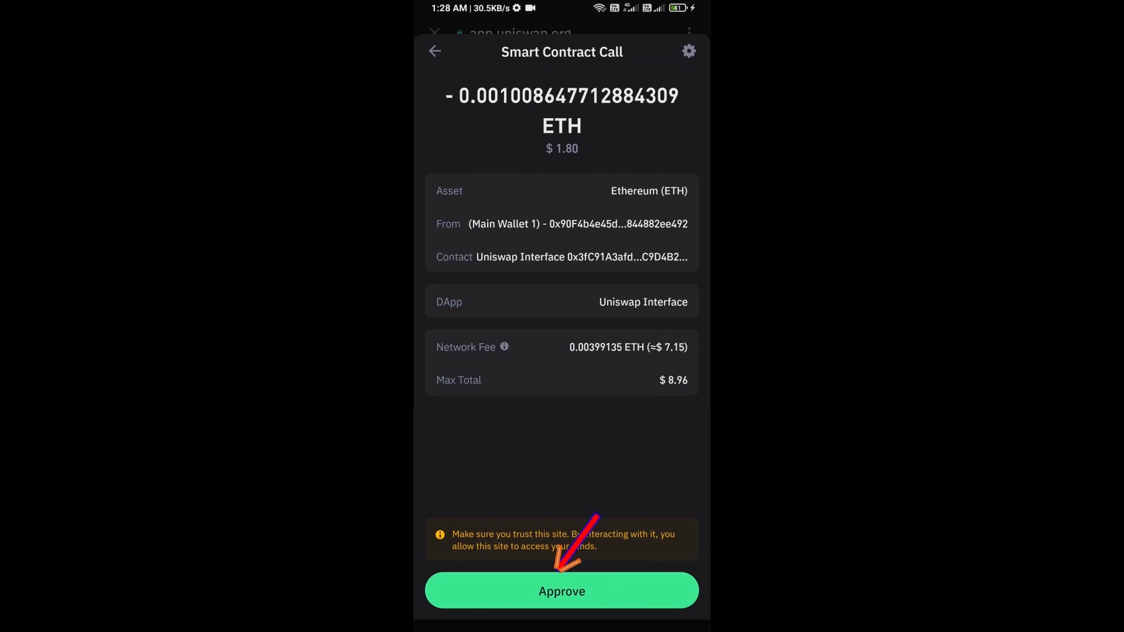
pyautogui.click(561, 590)
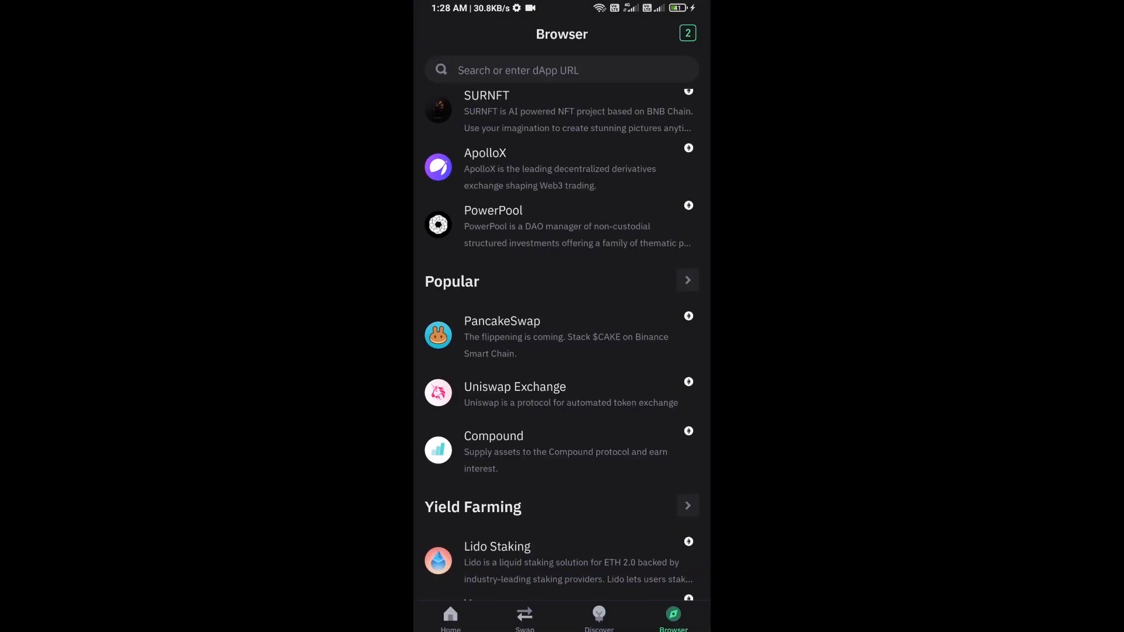
# Import NEXUS (NEX) as a custom token through Manage crypto and return to the token list
pyautogui.click(451, 618)
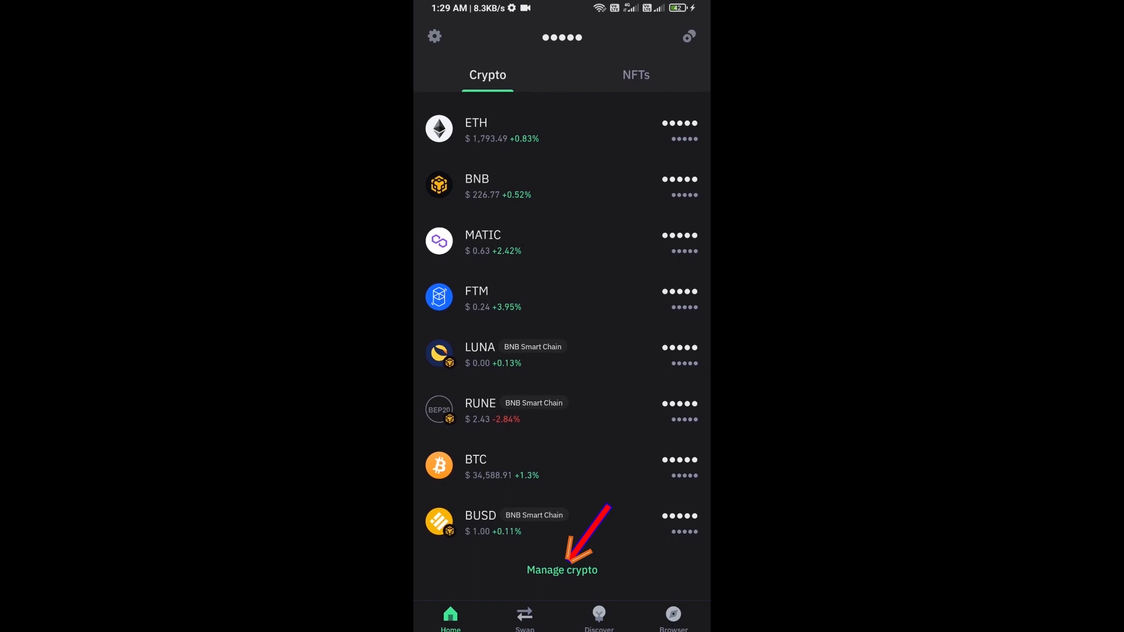
pyautogui.click(561, 570)
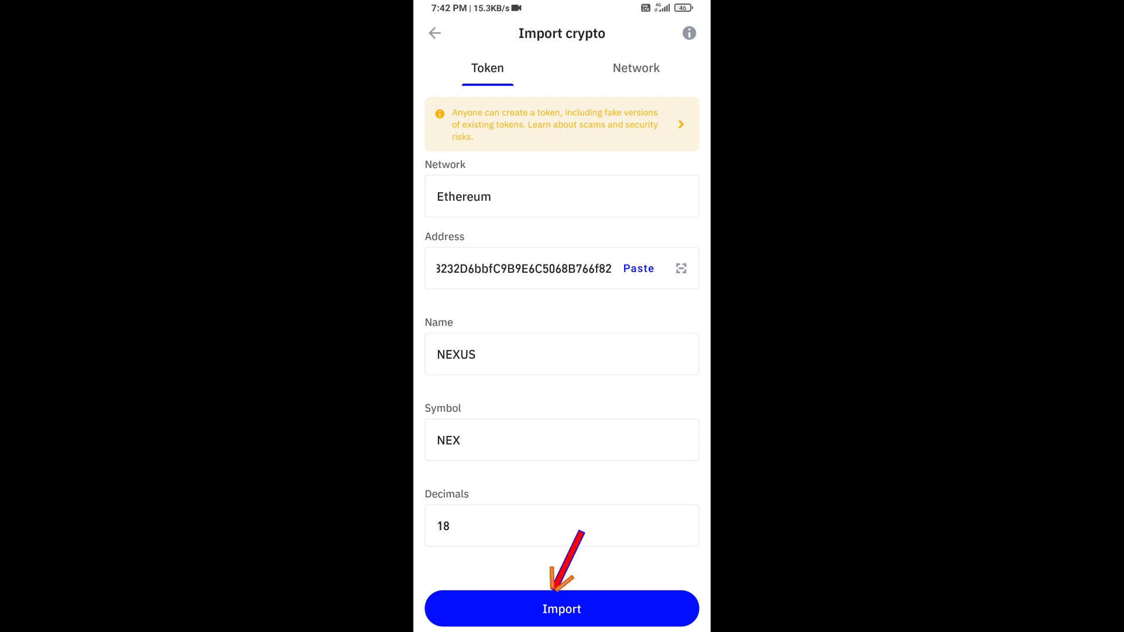
pyautogui.click(562, 608)
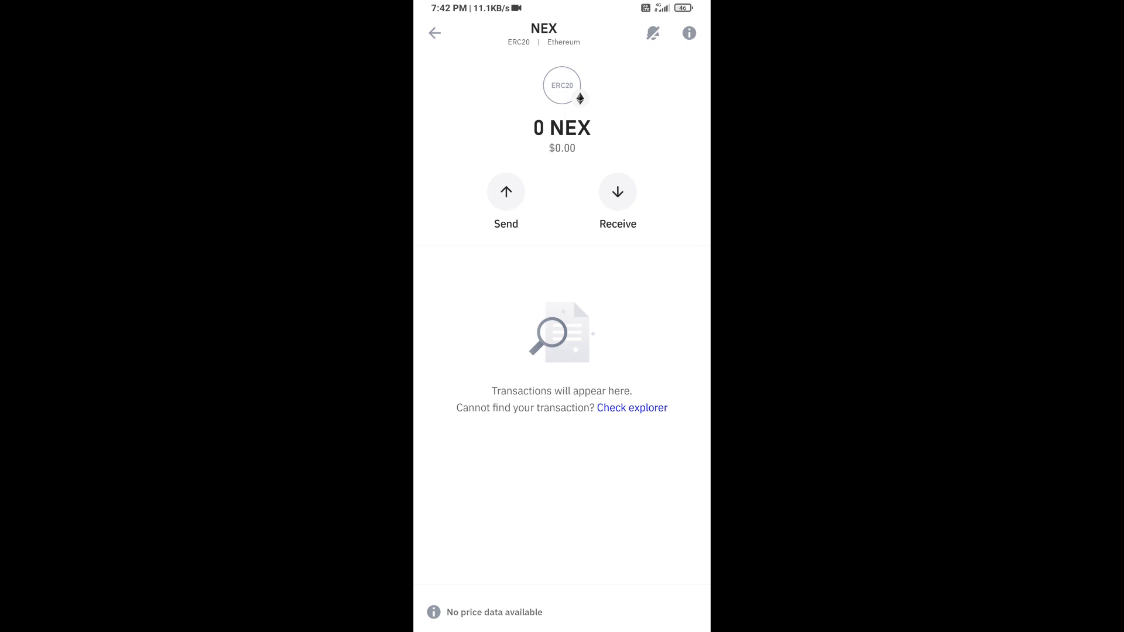
pyautogui.click(435, 32)
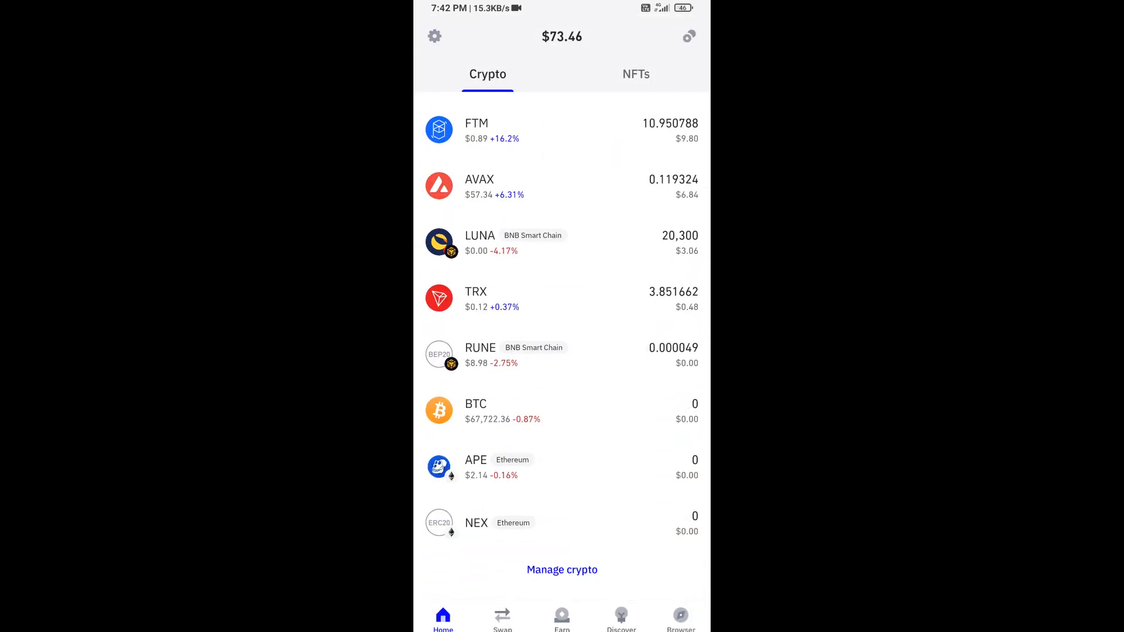